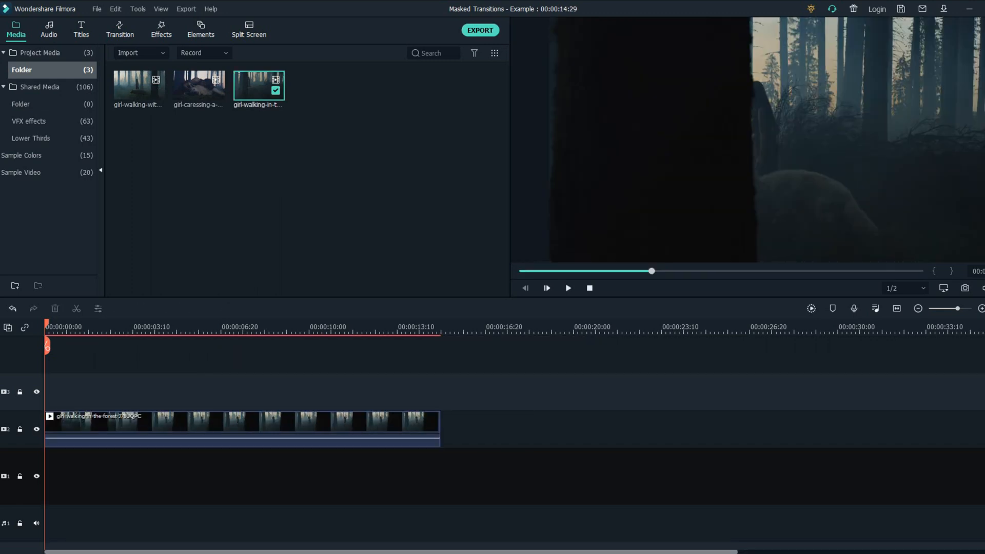
# Place the Green sample color solid above the forest clip, offset to Position X -804
pyautogui.click(566, 288)
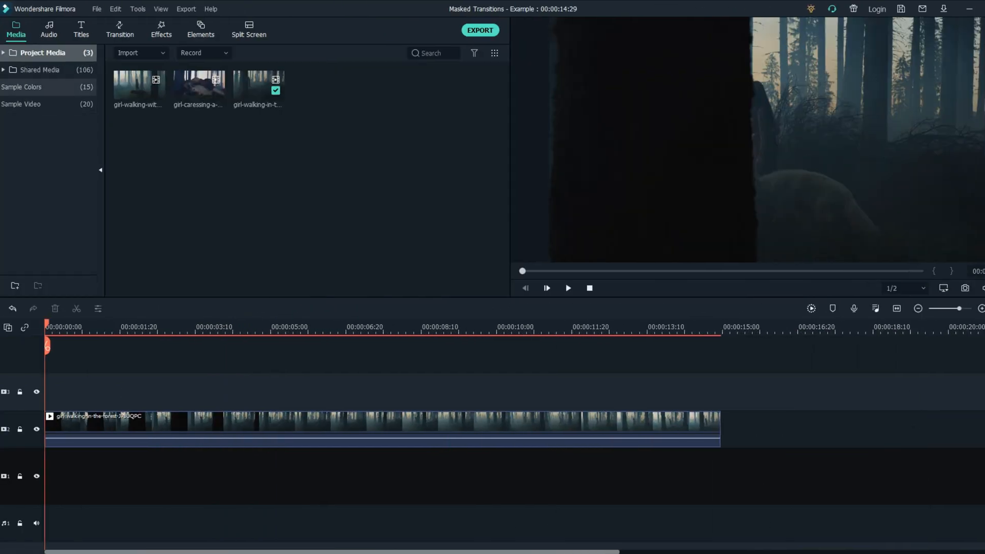
pyautogui.click(22, 86)
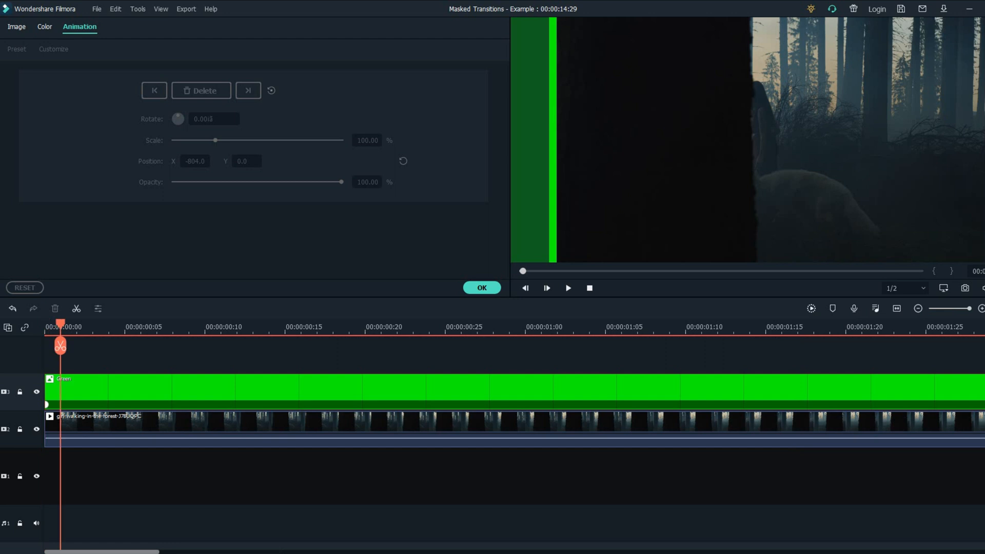
# Add custom keyframes that move, rotate and scale the green solid over the tree trunk
pyautogui.click(54, 49)
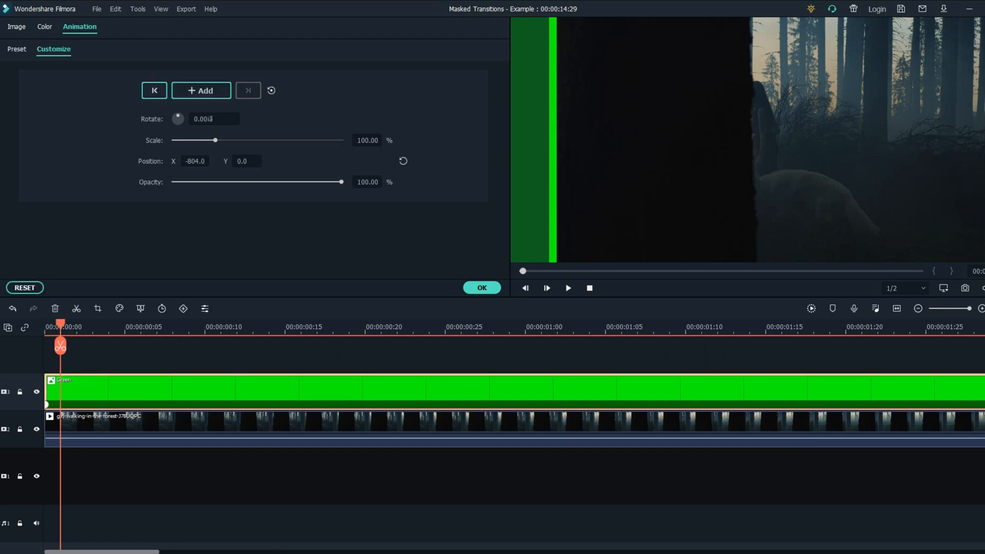
pyautogui.click(201, 91)
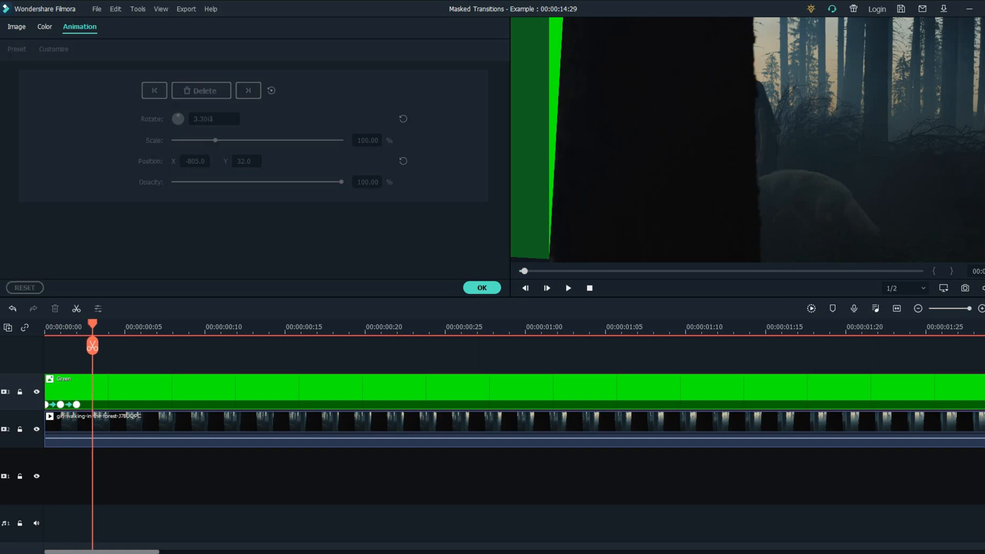
pyautogui.click(53, 49)
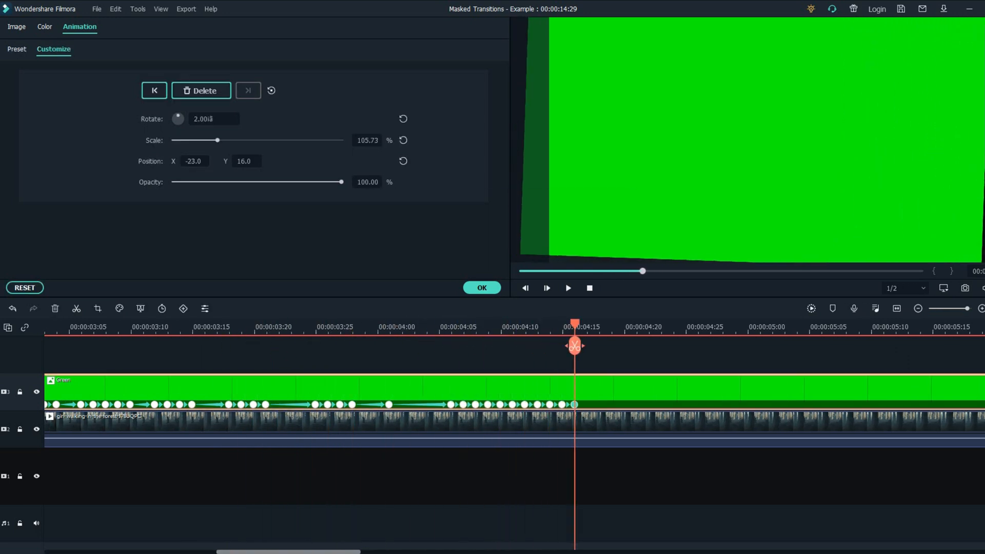
pyautogui.click(481, 287)
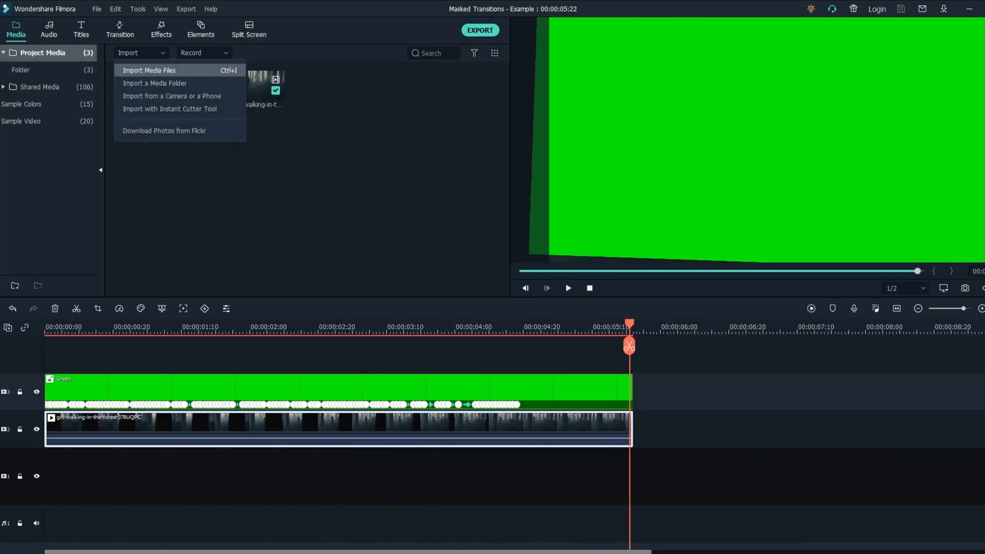
# Import the exported 'Green Screen scene test' video, dismiss the proxy prompt, and place it on the timeline
pyautogui.click(149, 70)
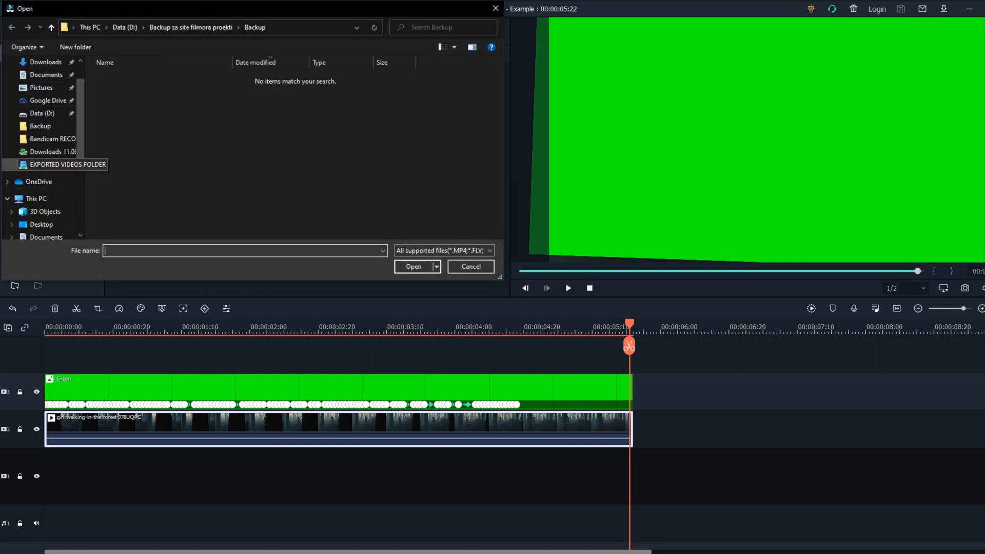
pyautogui.click(414, 267)
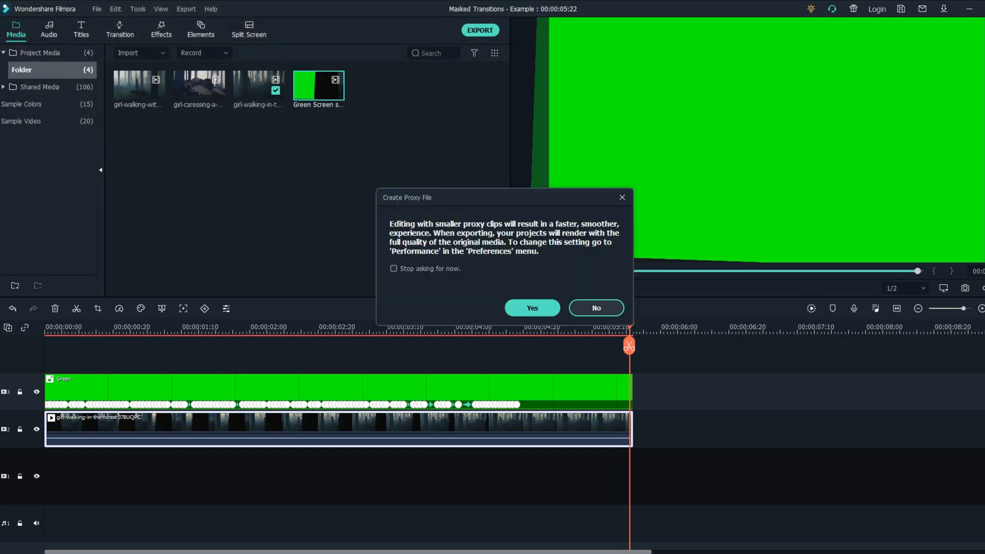
pyautogui.click(595, 308)
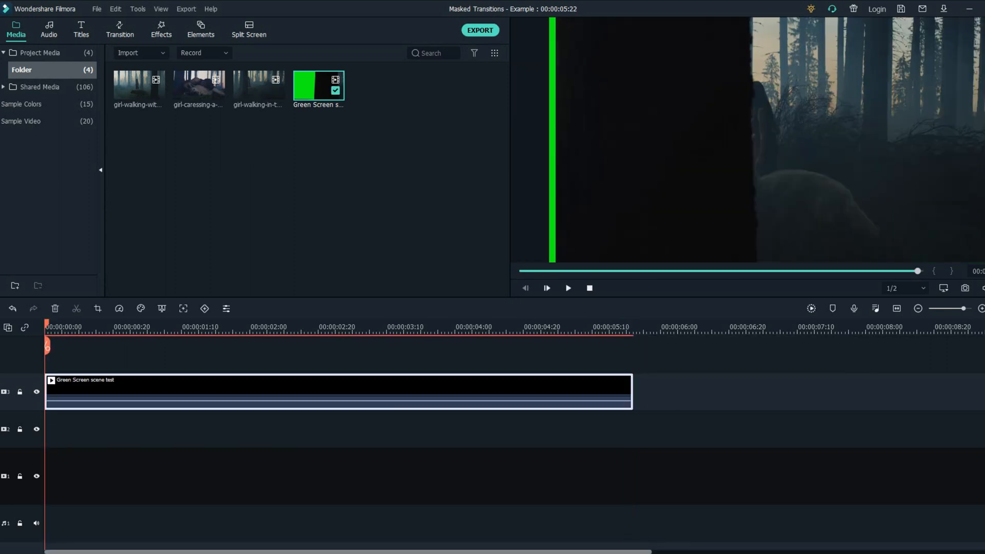
# Crop the Green Screen scene test clip in Crop and Zoom, with the forest clip beneath it
pyautogui.click(568, 288)
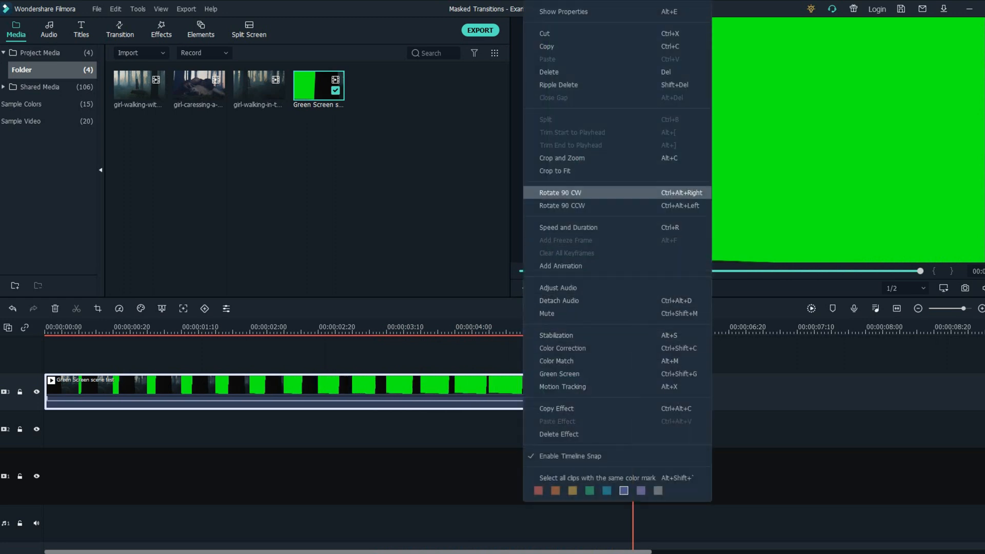
pyautogui.click(561, 157)
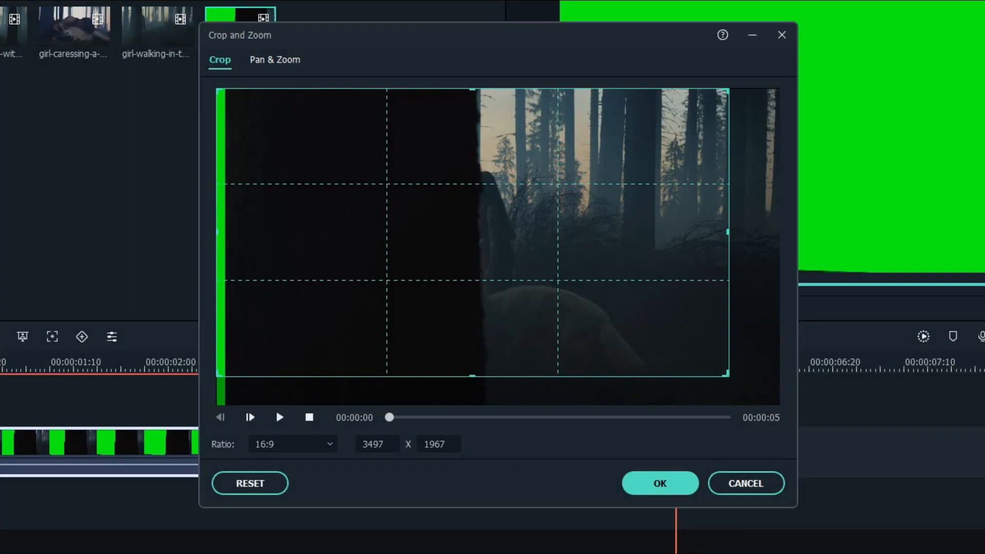
pyautogui.click(279, 417)
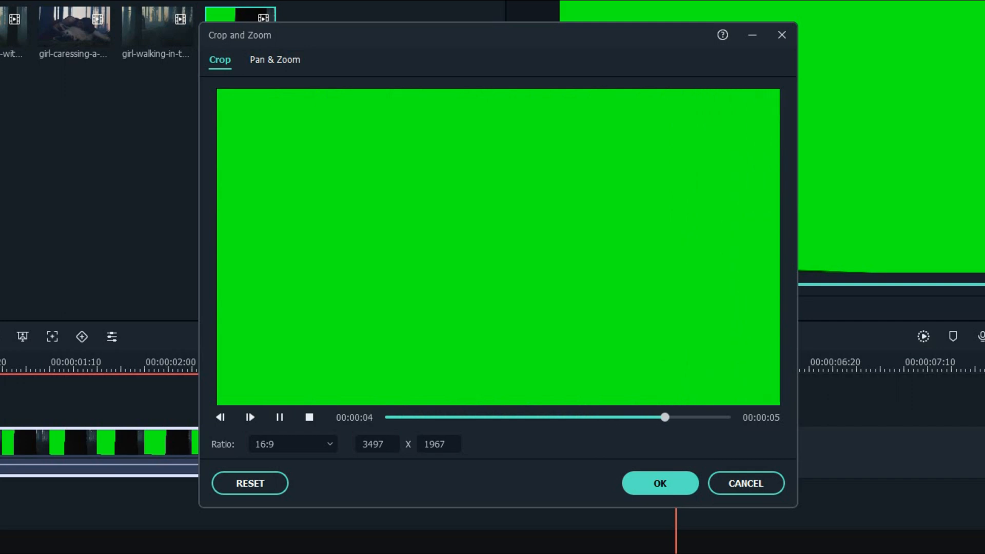
pyautogui.click(659, 483)
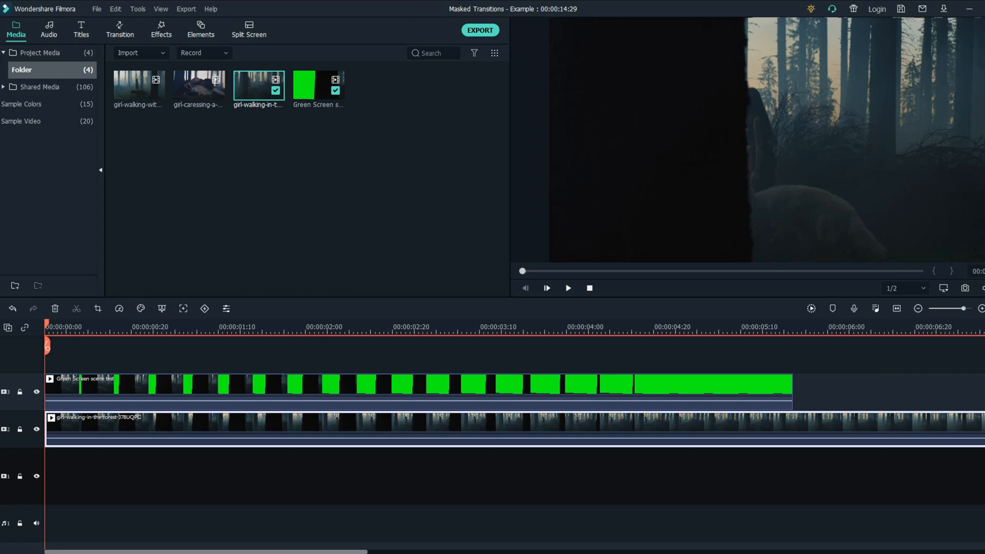
# Enable Chroma Key with green selected on the Green Screen scene test clip
pyautogui.click(377, 389)
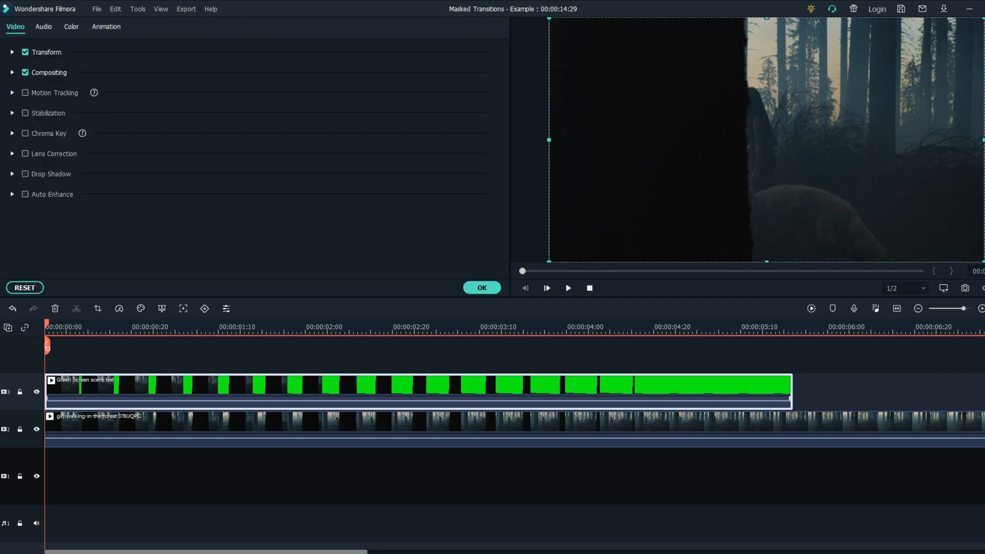
pyautogui.click(25, 132)
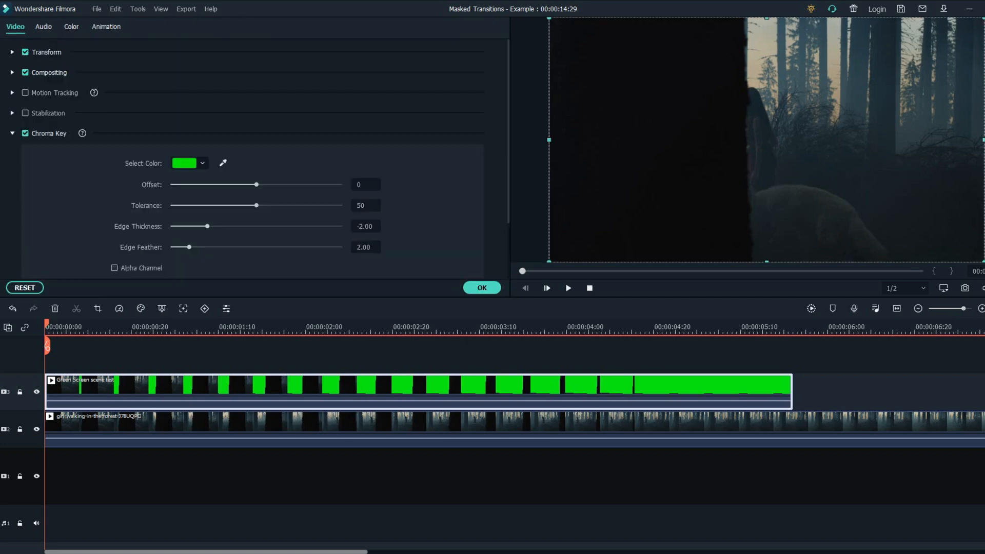
pyautogui.click(481, 288)
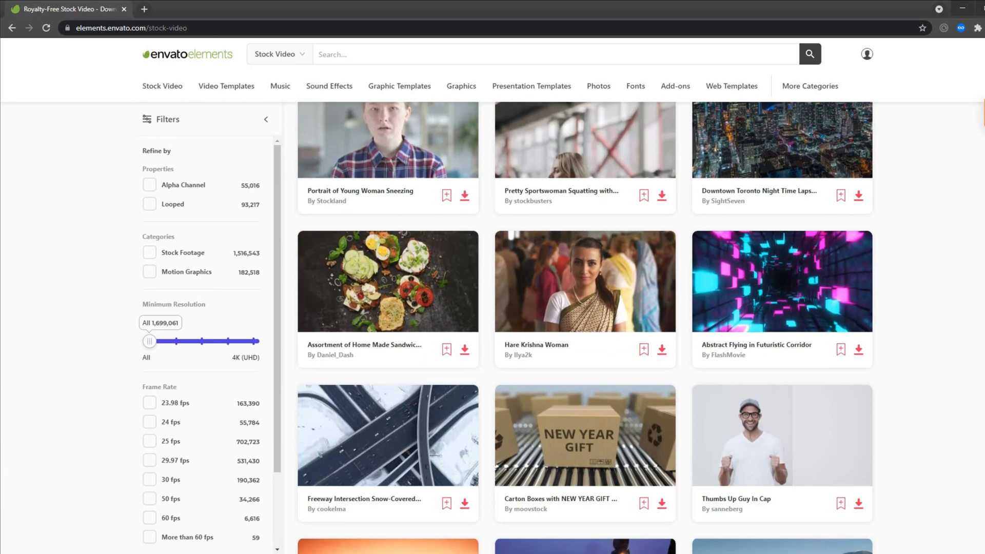
# Scroll down through the Envato Elements stock video results
pyautogui.scroll(-3)
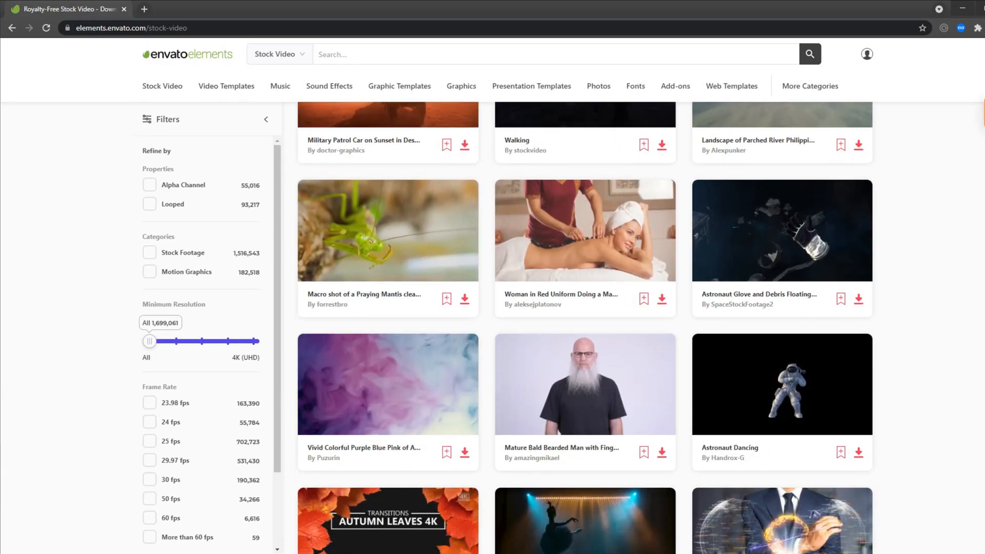